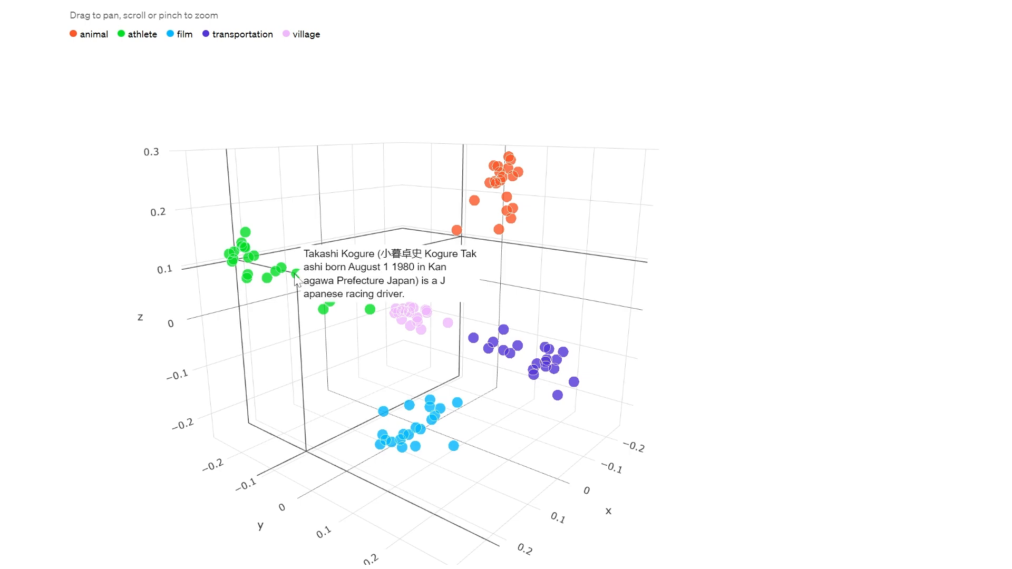
pyautogui.moveTo(265, 282)
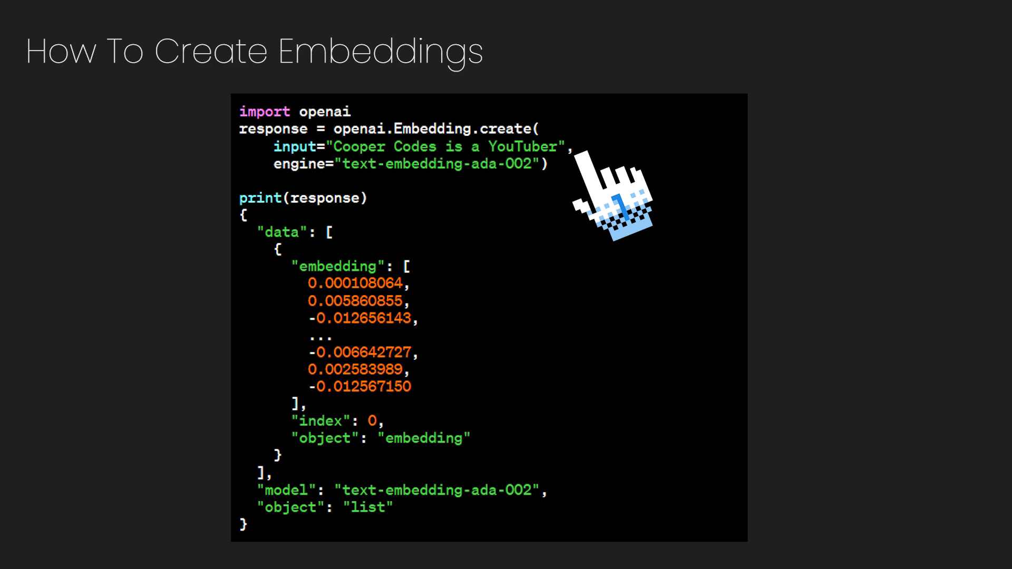
pyautogui.moveTo(471, 361)
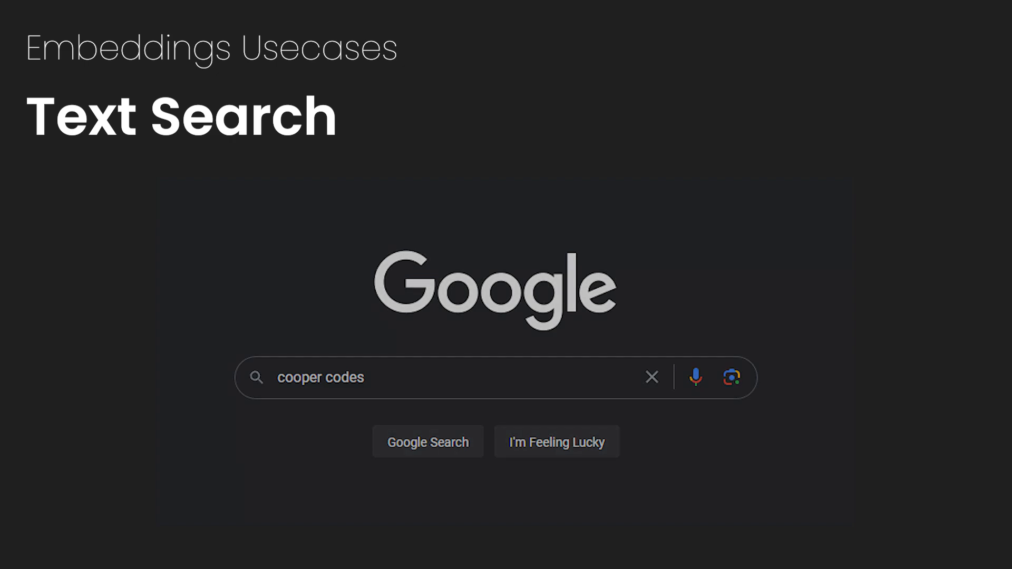
# Reveal the web search results for the 'cooper codes' query on the Text Search slide
pyautogui.click(427, 442)
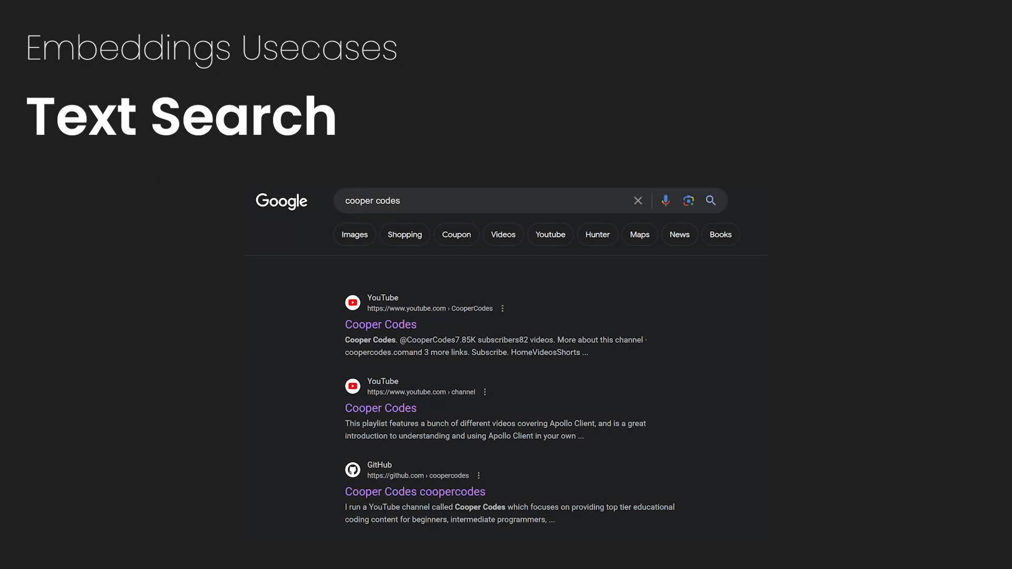